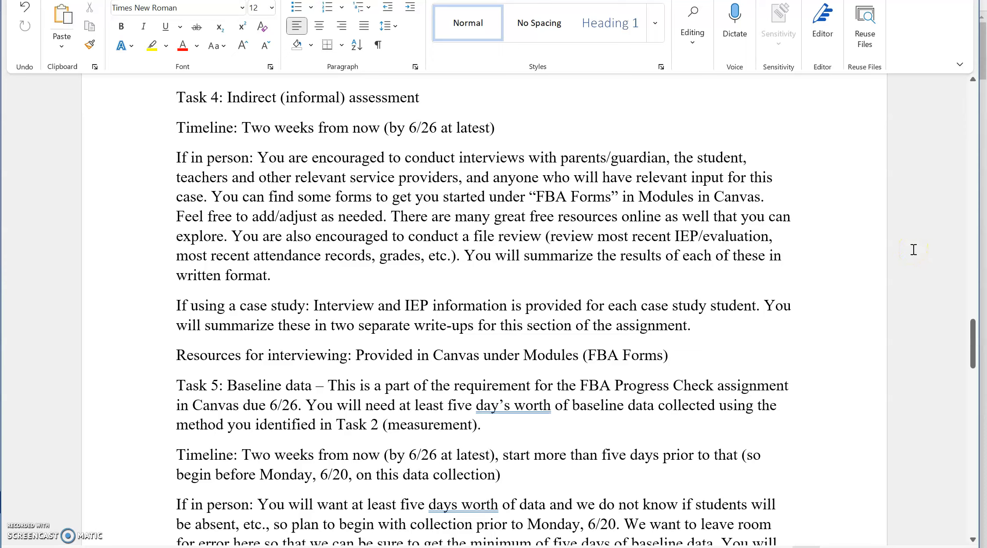
# Place the cursor in the Task 4 text while reading toward the Task 5 baseline data section
pyautogui.click(647, 456)
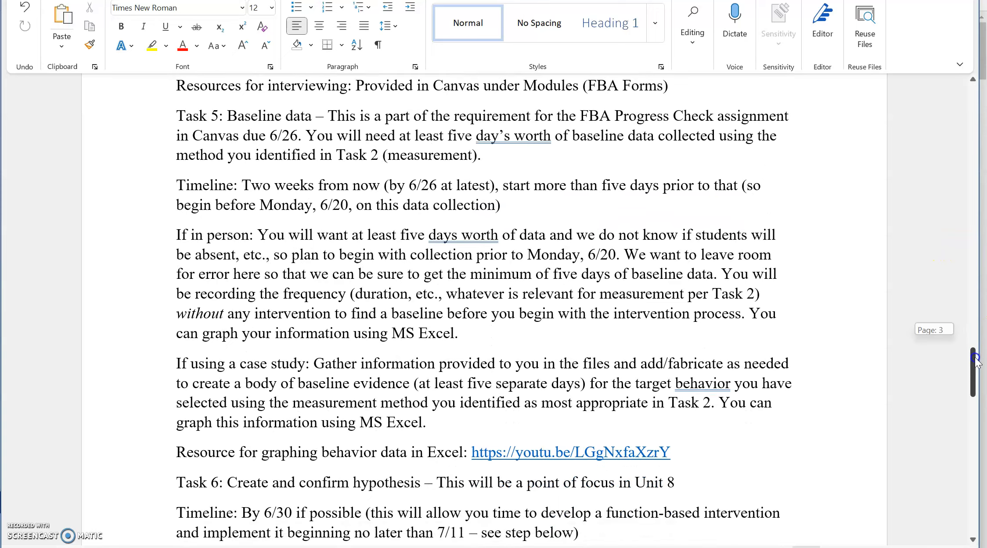
pyautogui.scroll(-3)
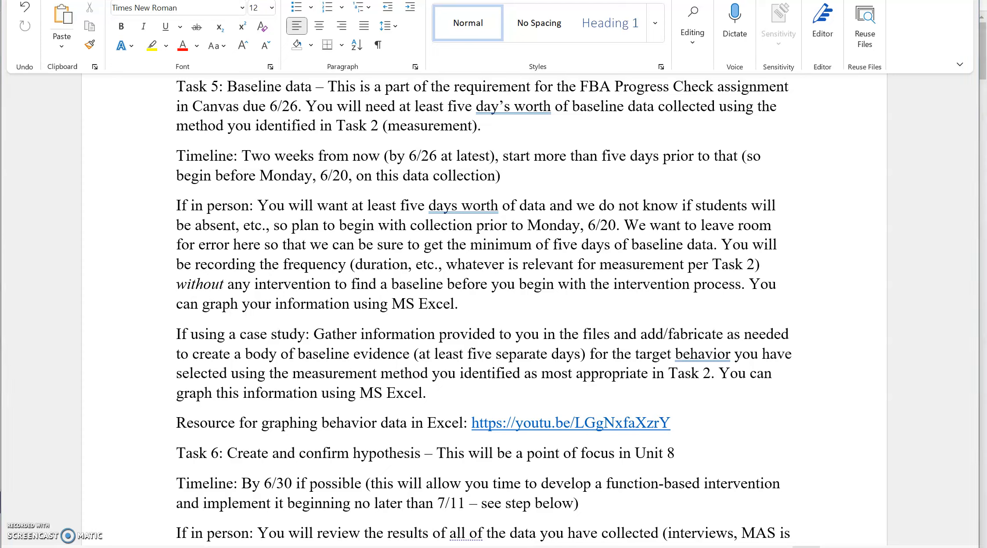
pyautogui.moveTo(316, 415)
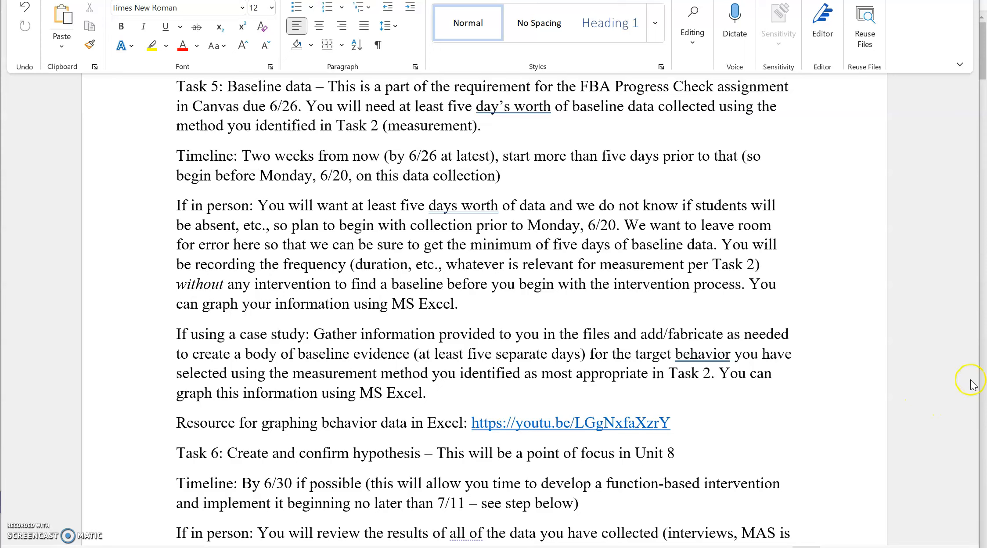
pyautogui.click(504, 176)
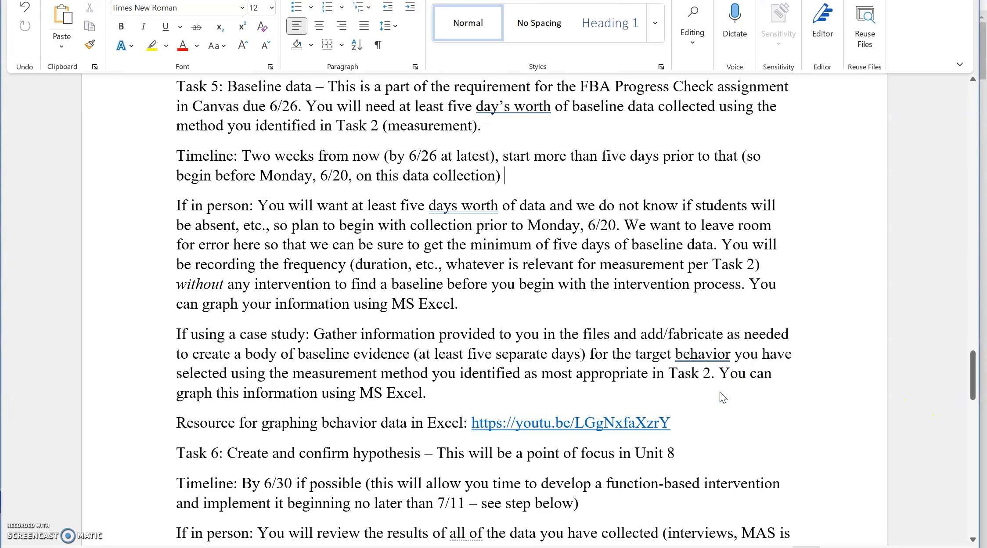
pyautogui.scroll(-3)
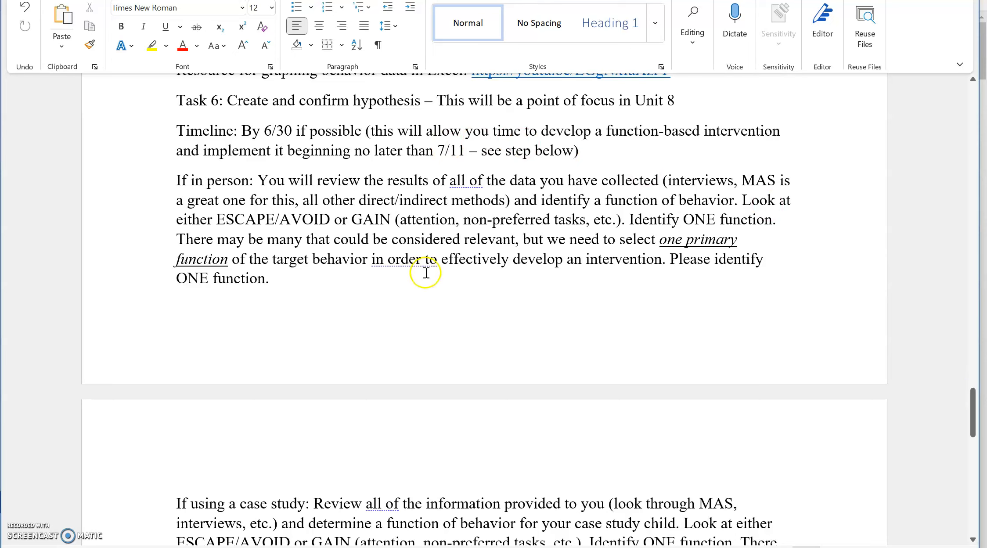
pyautogui.moveTo(509, 239)
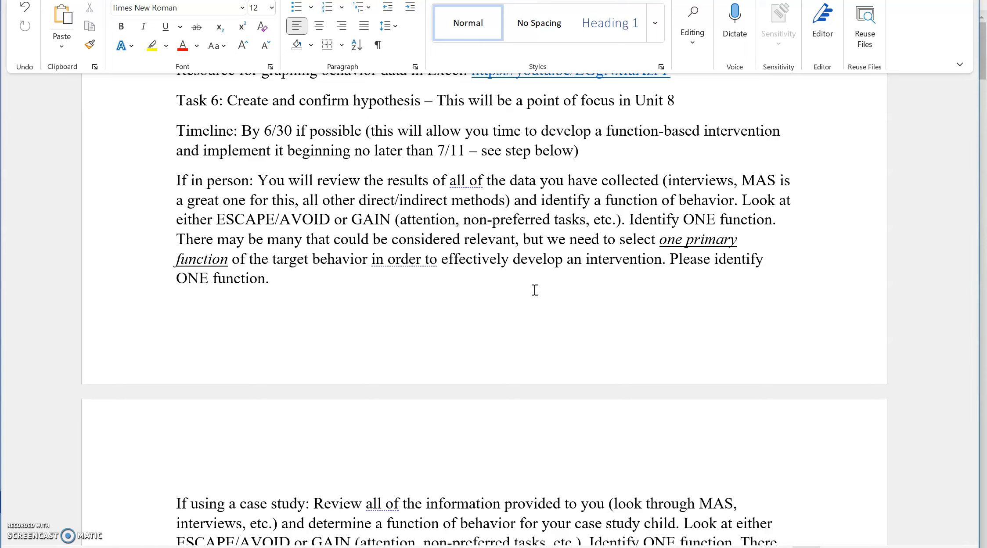
# Move down the document to page 3 where the Data collection section and its 7/11–7/31 timeline appear
pyautogui.click(272, 278)
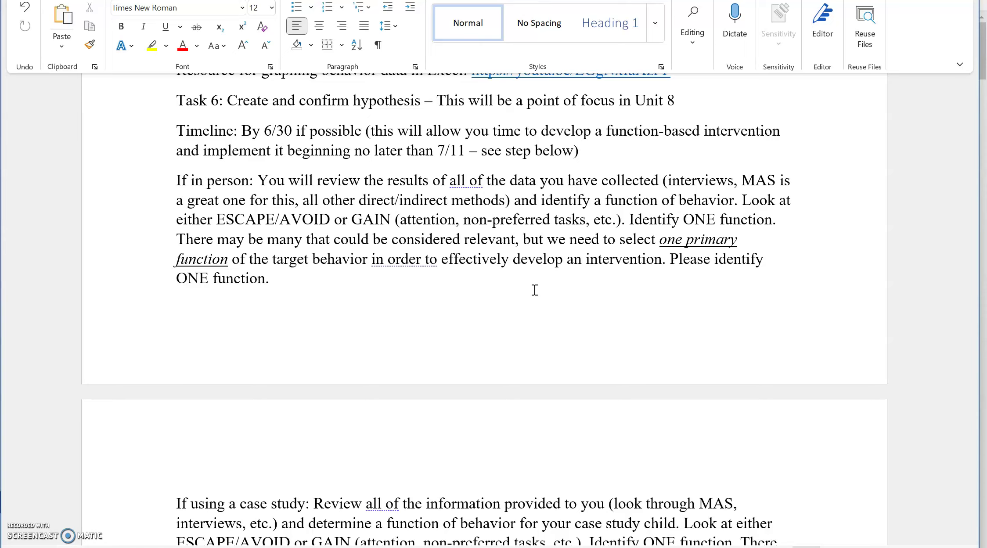
pyautogui.click(273, 278)
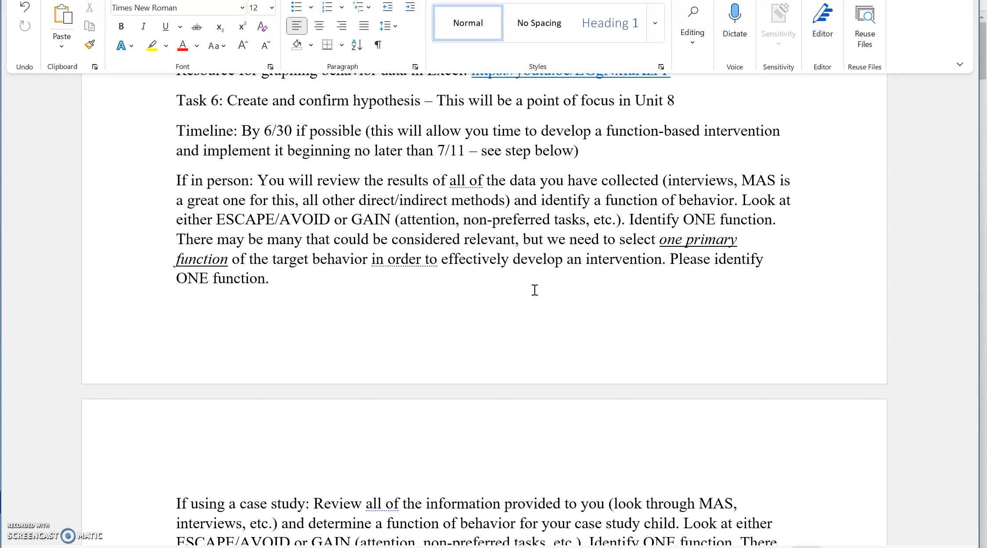
pyautogui.click(274, 278)
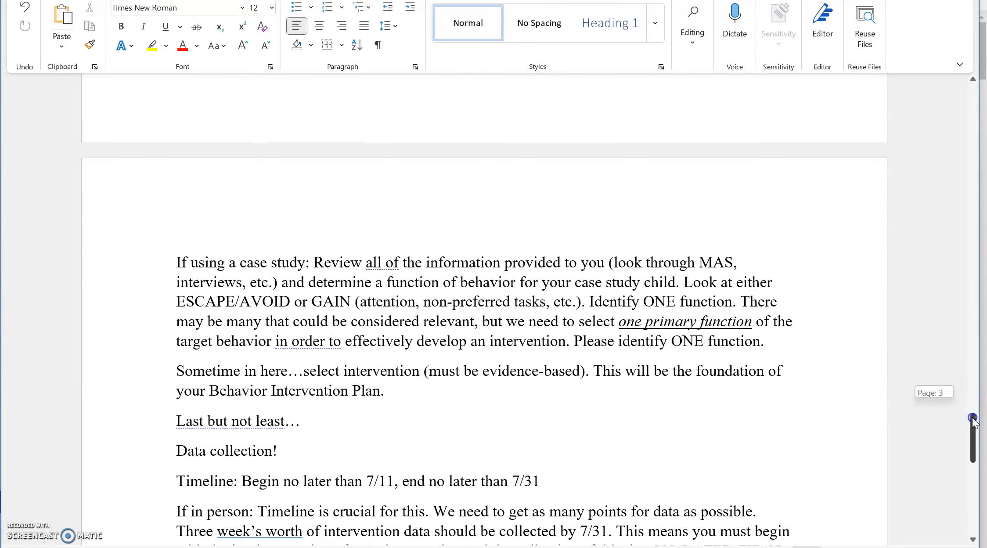
# Scroll the view to the Task 6 hypothesis section with its by-6/30 timeline
pyautogui.scroll(-3)
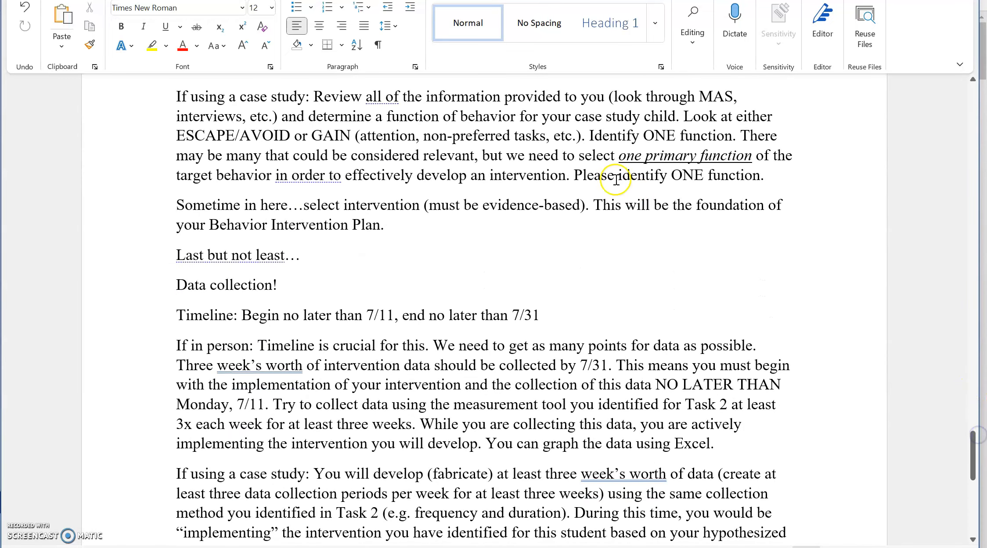
pyautogui.moveTo(511, 218)
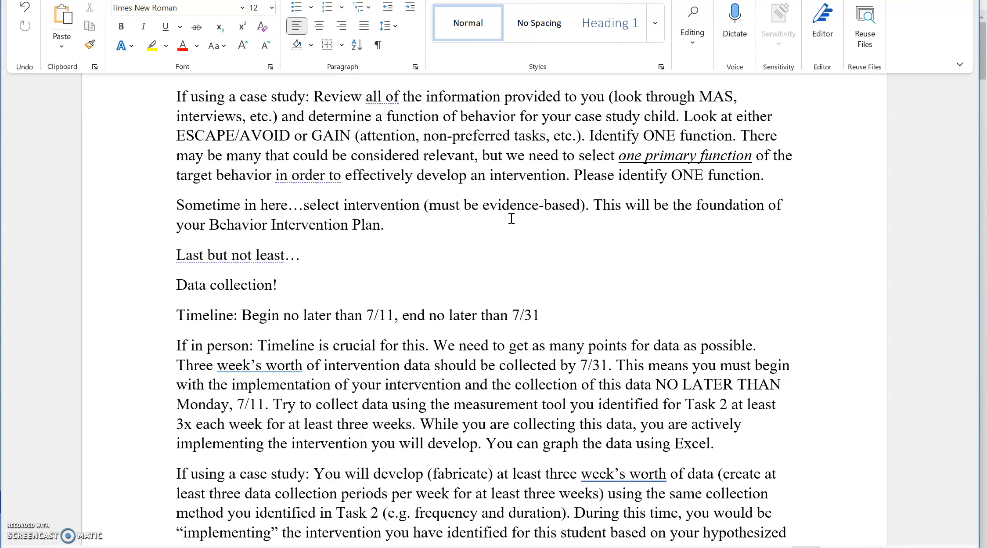
pyautogui.moveTo(609, 262)
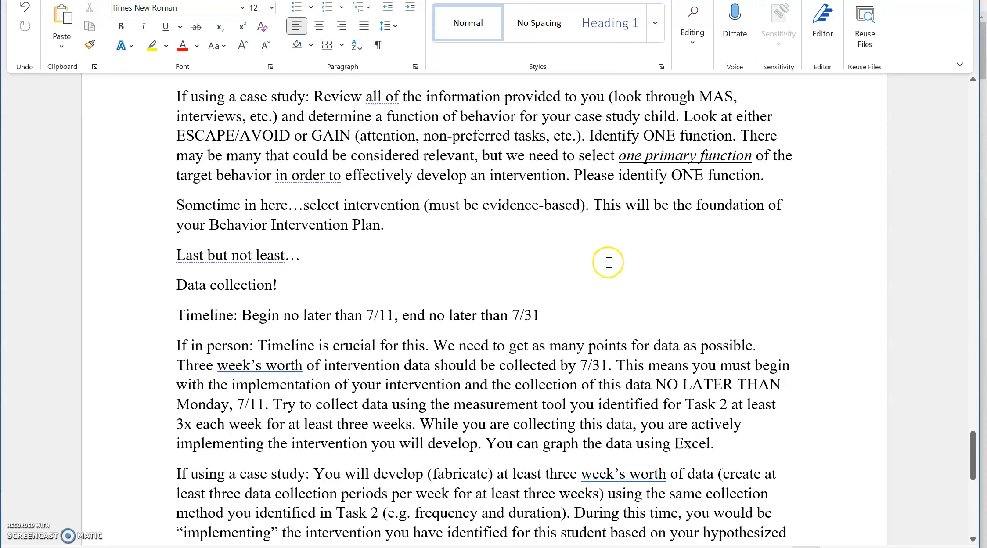
pyautogui.moveTo(975, 460)
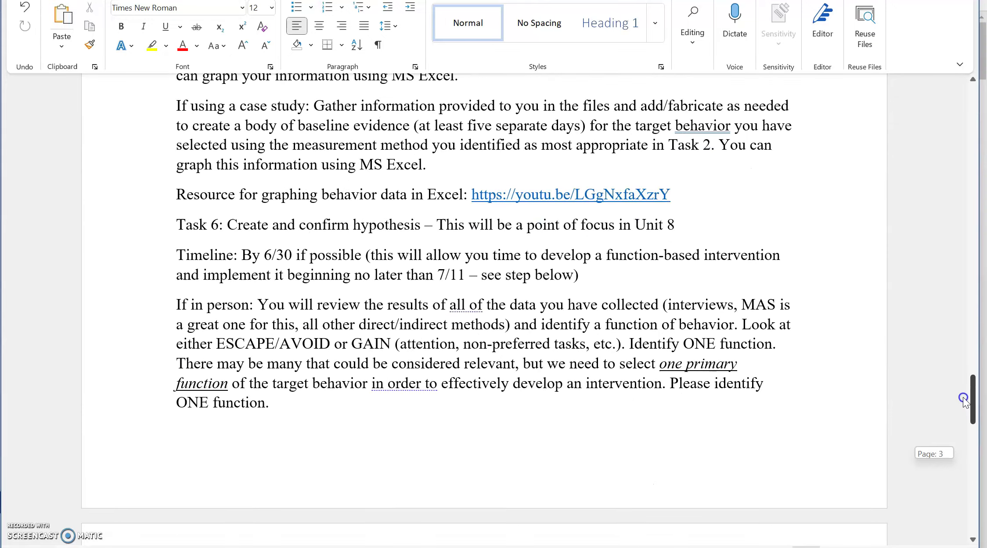
# Scroll down to the Data collection section's intervention data instructions
pyautogui.scroll(-3)
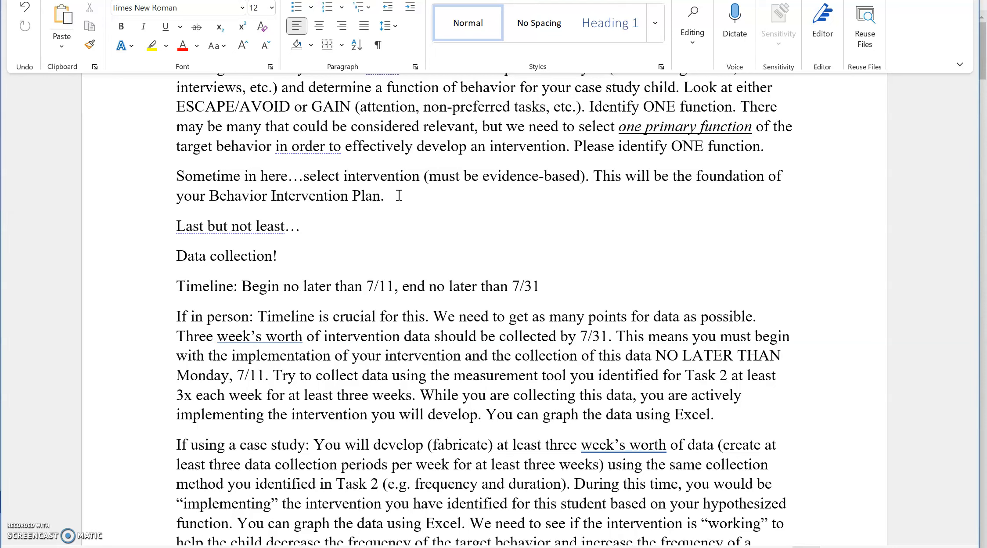
pyautogui.click(390, 196)
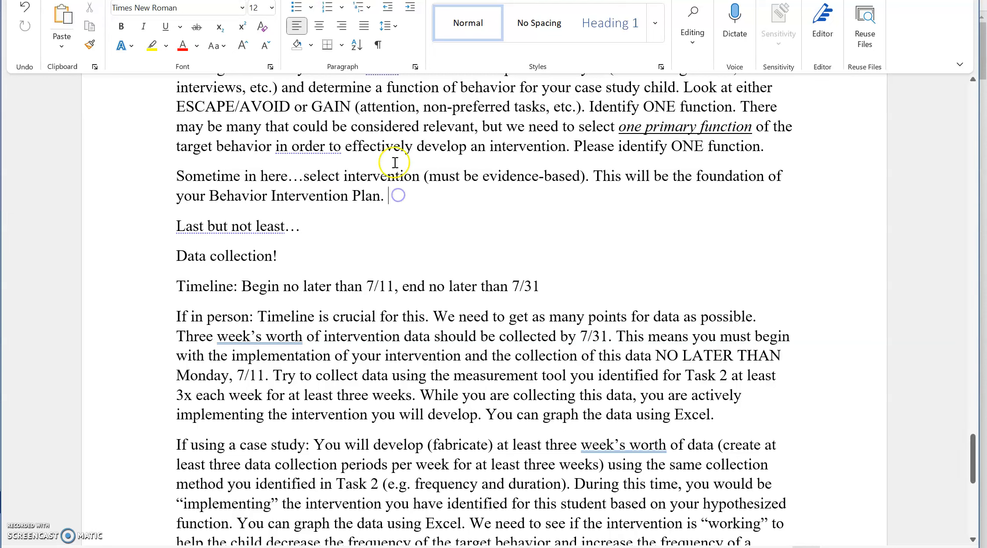
pyautogui.moveTo(972, 406)
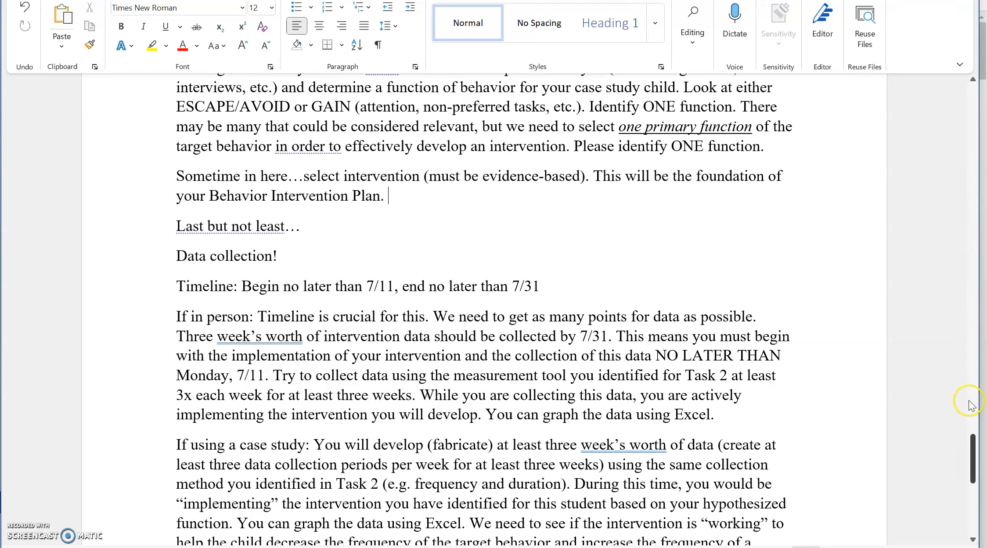
pyautogui.scroll(-3)
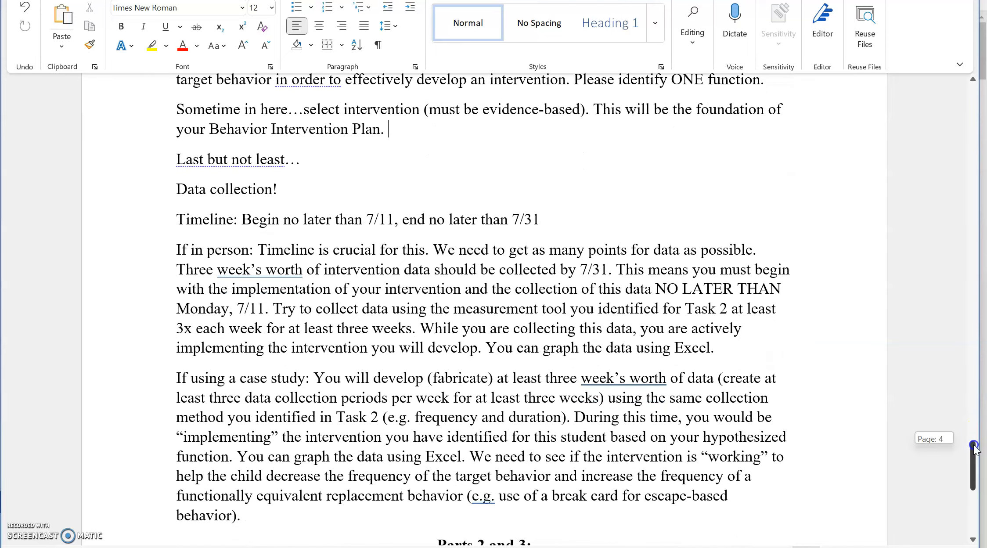
pyautogui.scroll(-3)
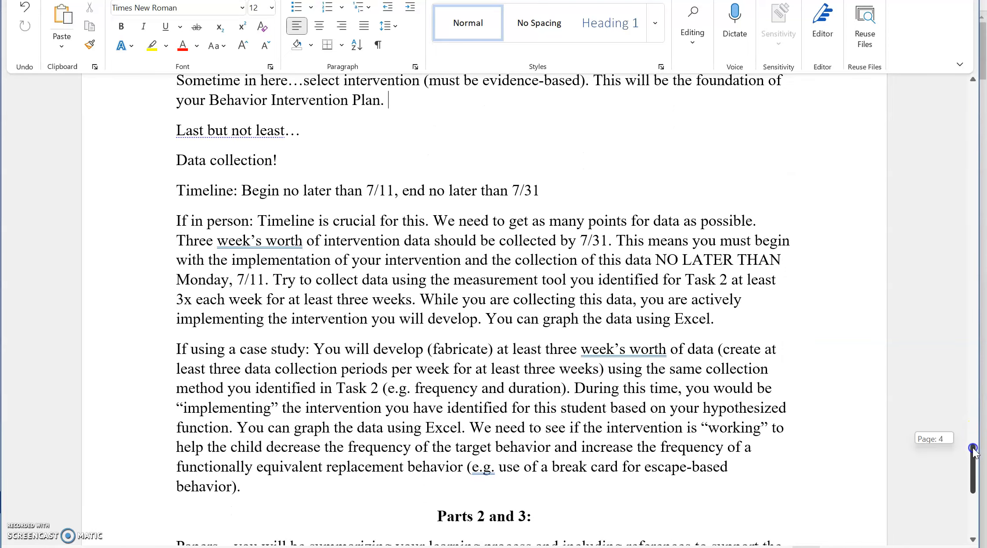
pyautogui.scroll(-3)
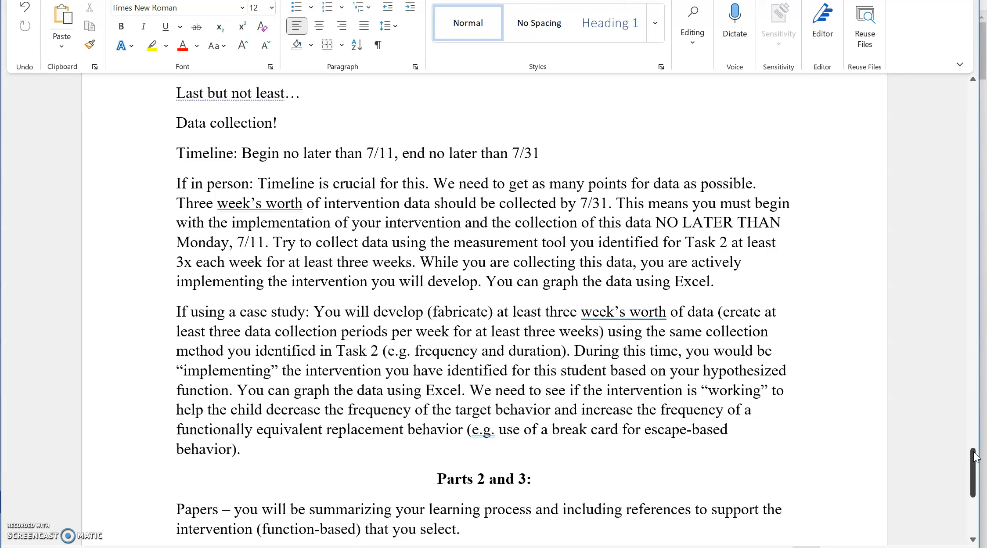
pyautogui.moveTo(964, 449)
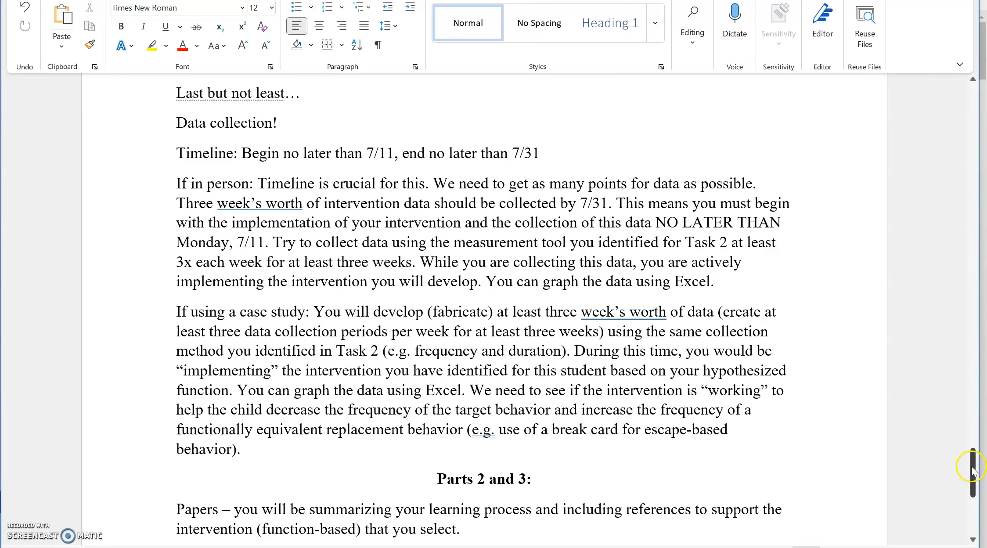
pyautogui.scroll(-3)
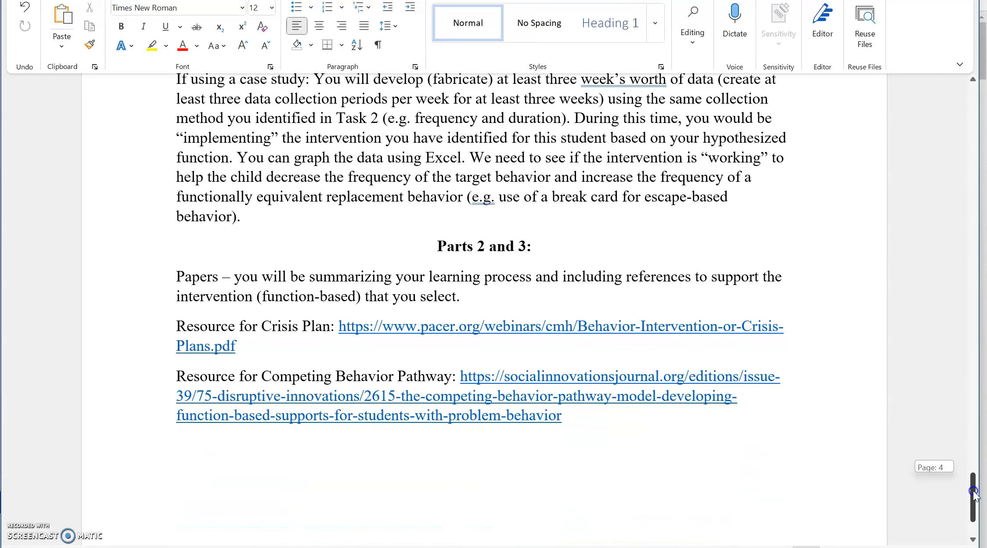
pyautogui.scroll(-3)
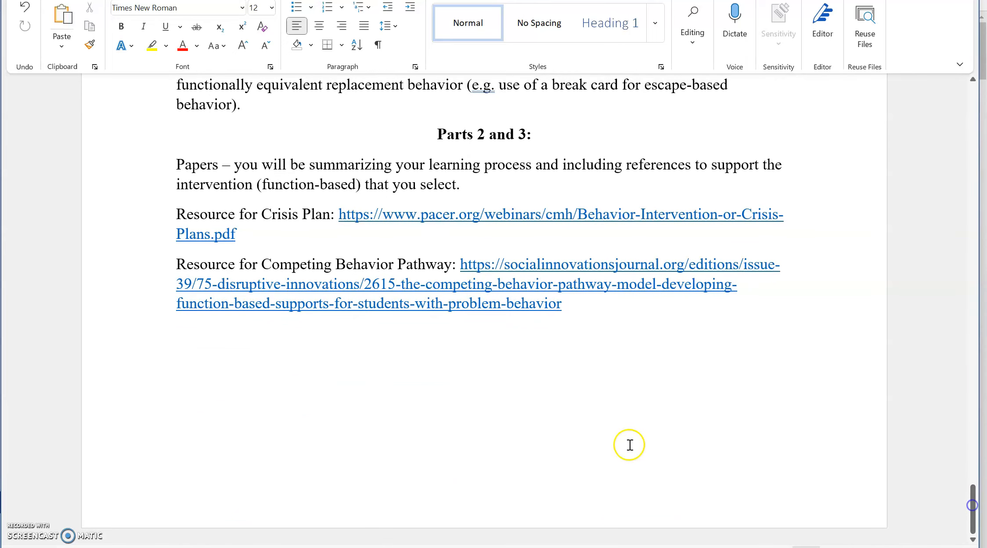
pyautogui.moveTo(607, 444)
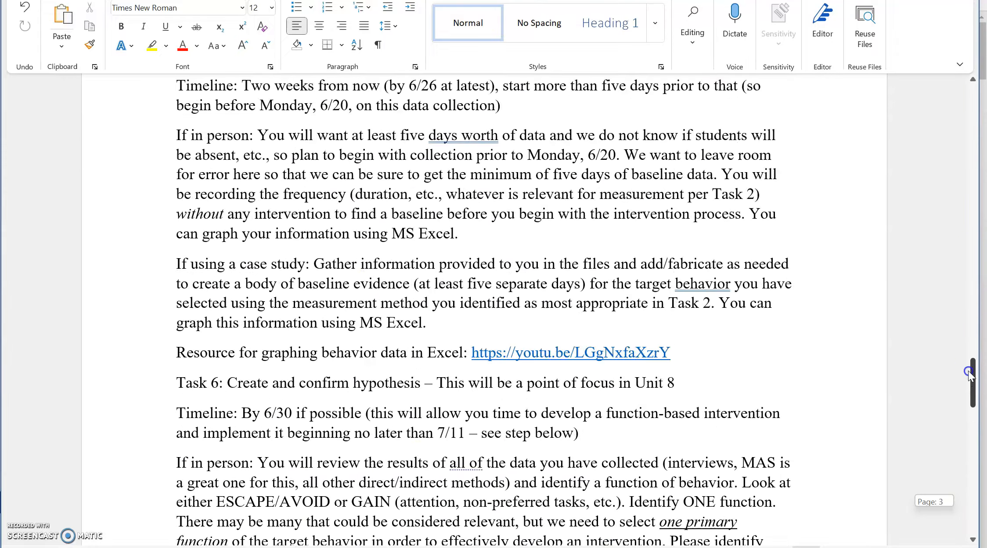
pyautogui.moveTo(972, 372); pyautogui.dragTo(972, 163)
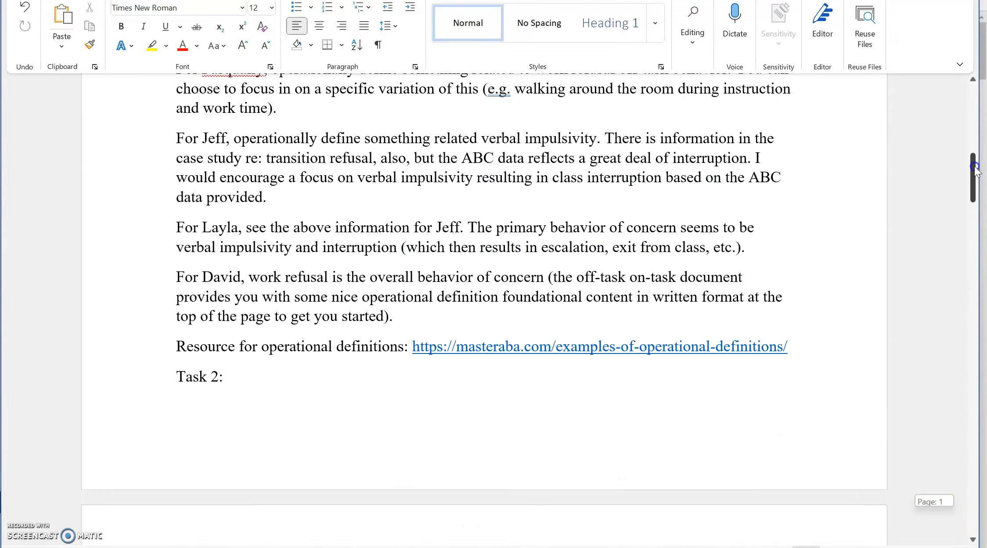